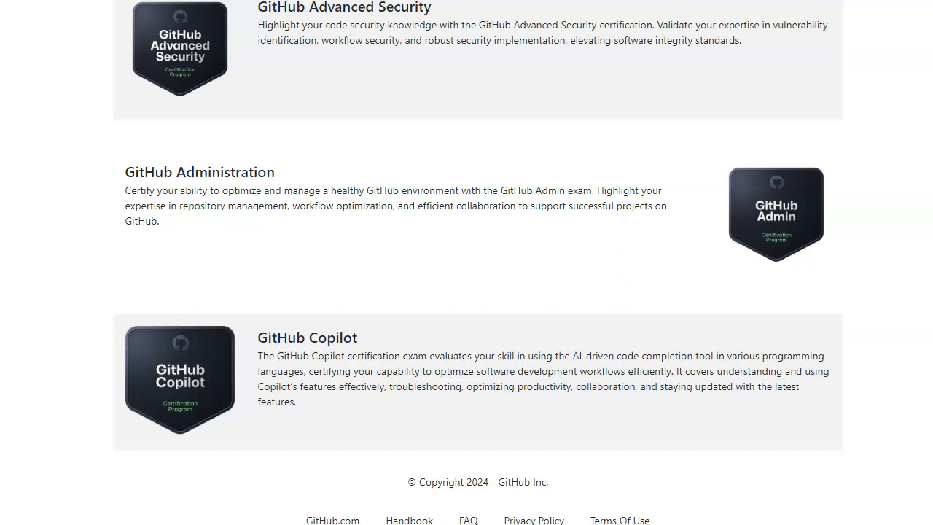
scroll("up", 3)
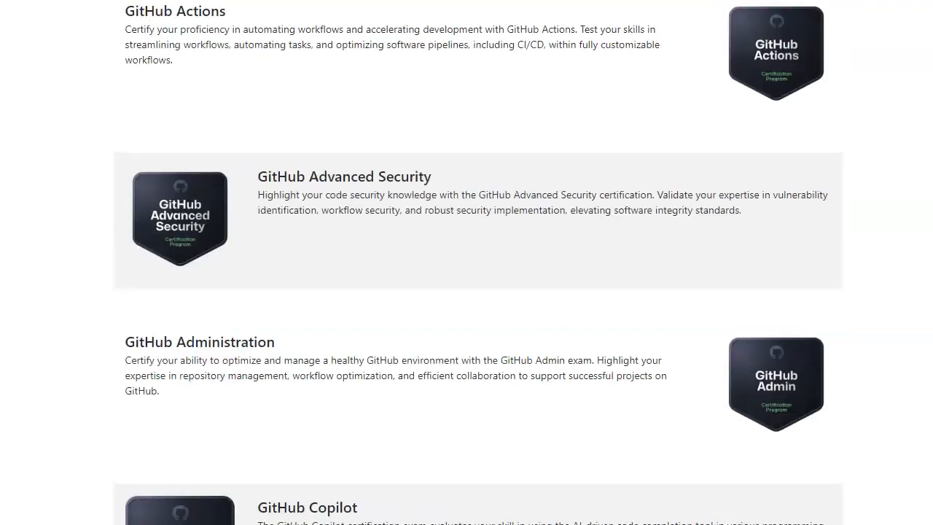
scroll("up", 3)
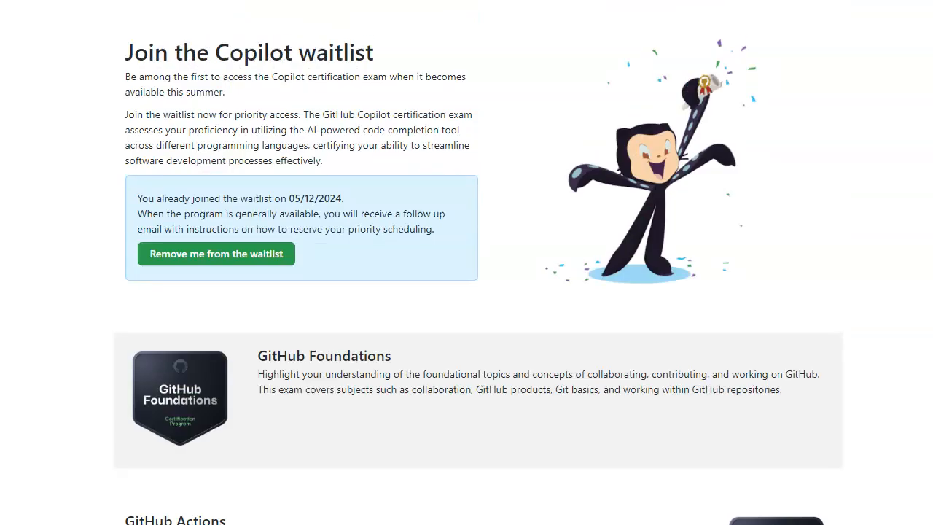
scroll("down", 3)
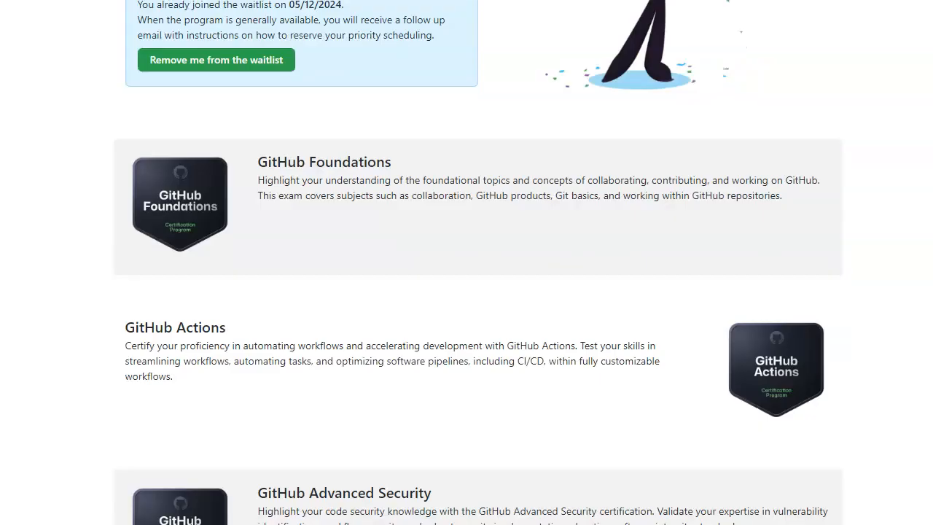
scroll("down", 3)
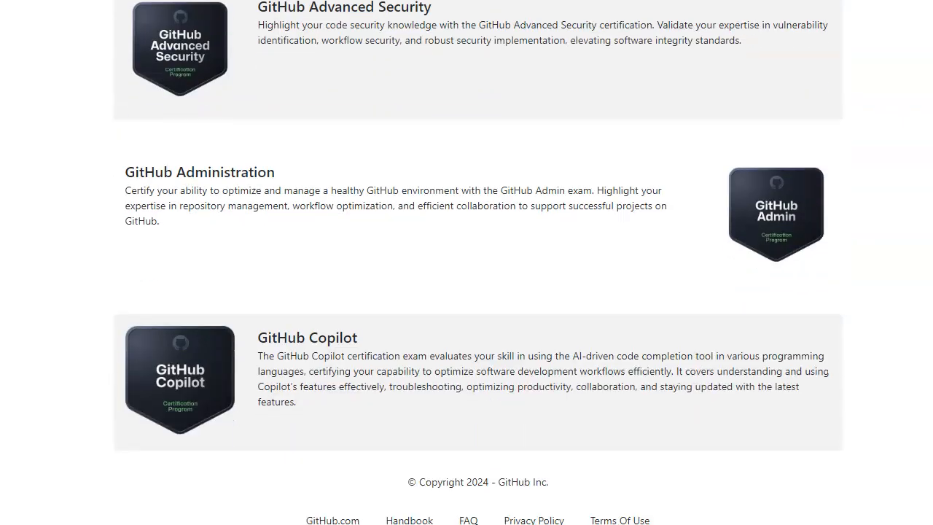